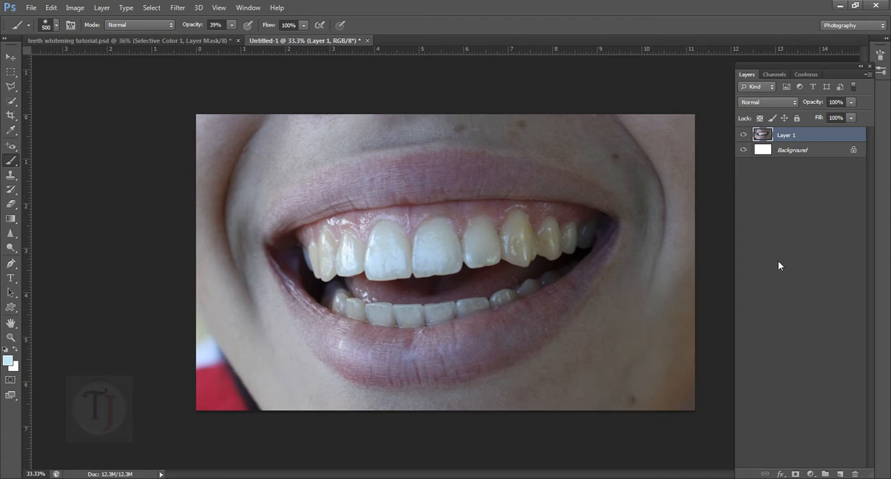
pyautogui.moveTo(783, 257)
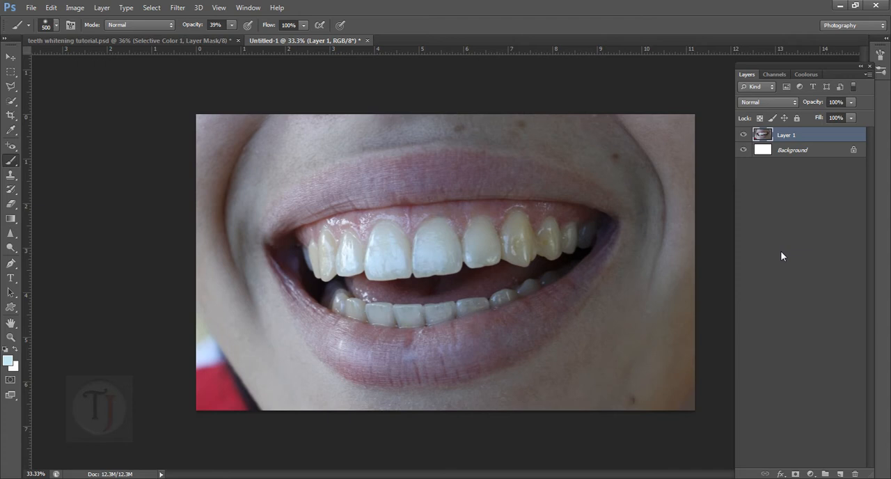
pyautogui.moveTo(804, 192)
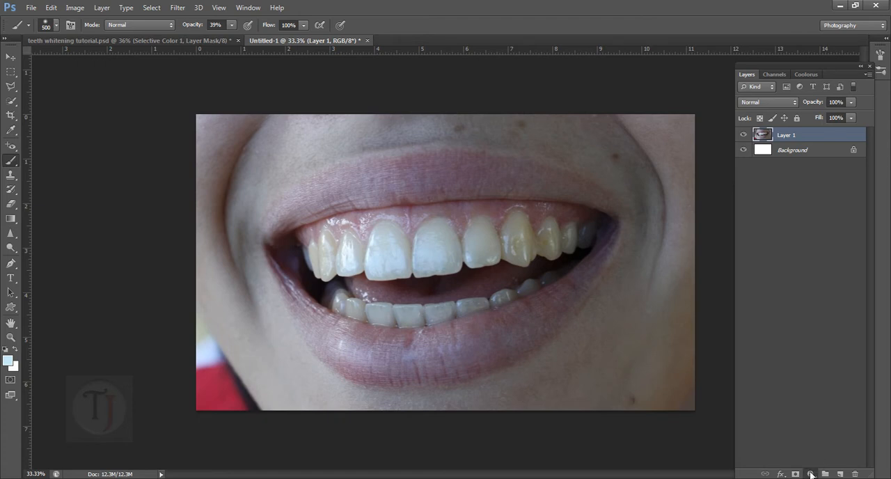
# Add a Hue/Saturation layer with Yellows at Saturation -100 and Lightness +81.
pyautogui.click(811, 474)
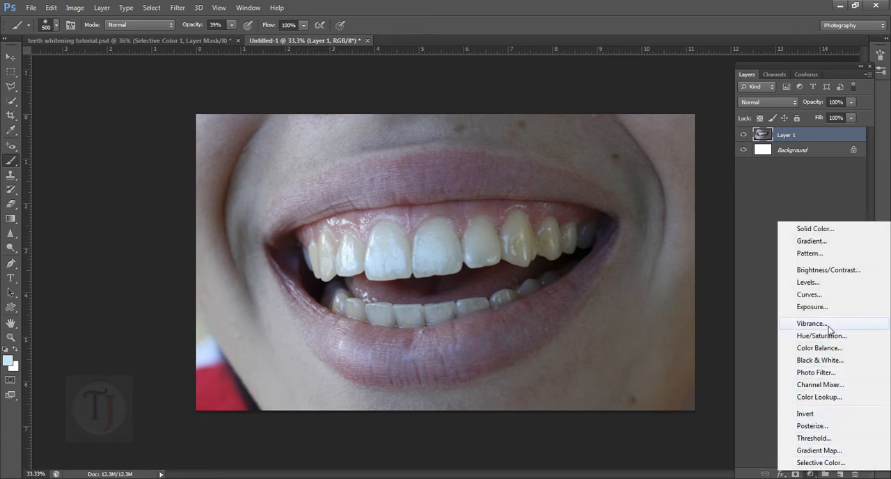
pyautogui.click(822, 336)
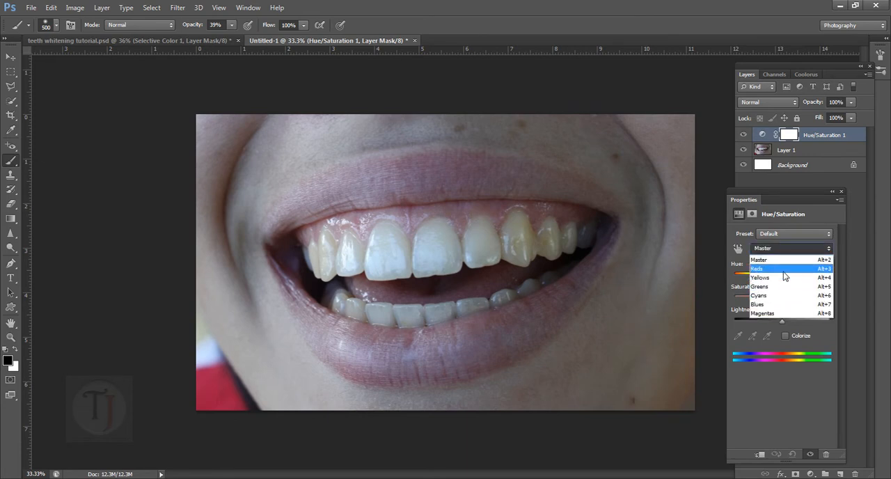
pyautogui.click(760, 277)
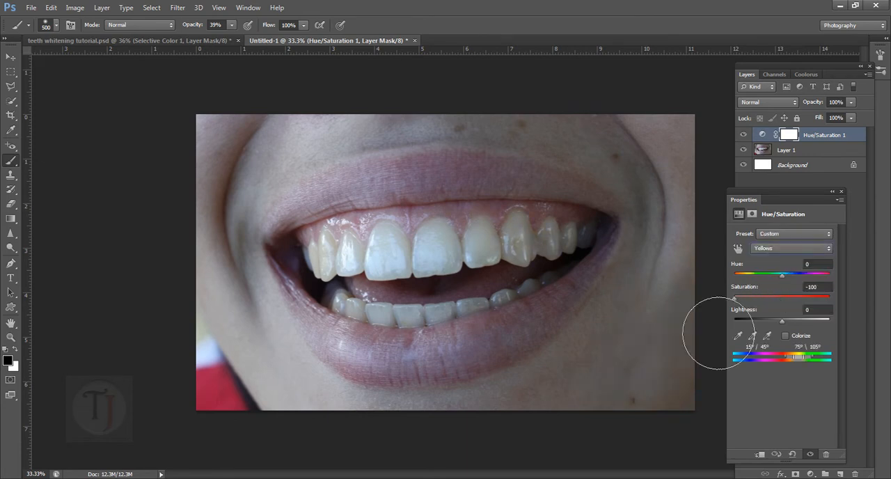
pyautogui.moveTo(783, 319); pyautogui.dragTo(809, 319)
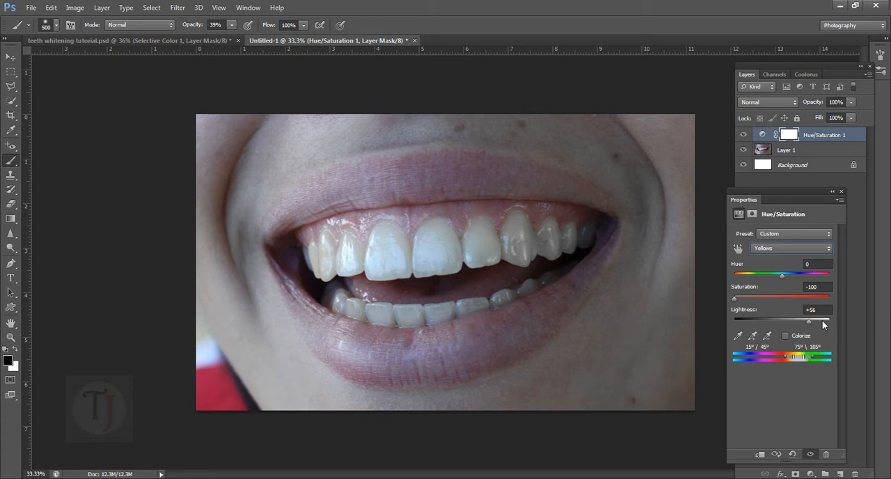
pyautogui.moveTo(809, 321); pyautogui.dragTo(822, 320)
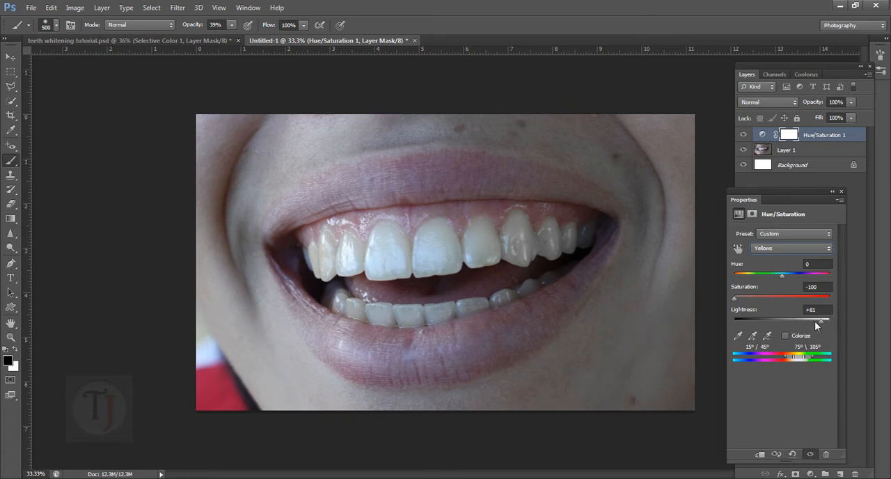
pyautogui.moveTo(821, 319); pyautogui.dragTo(828, 319)
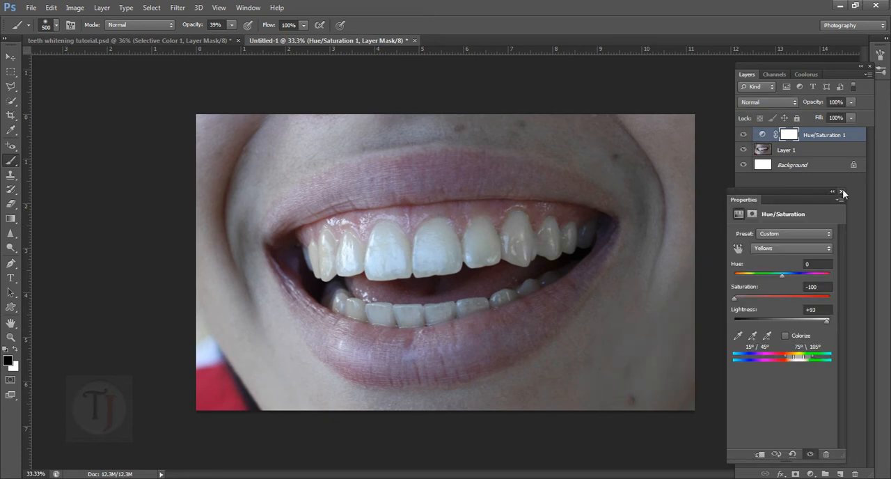
pyautogui.click(843, 194)
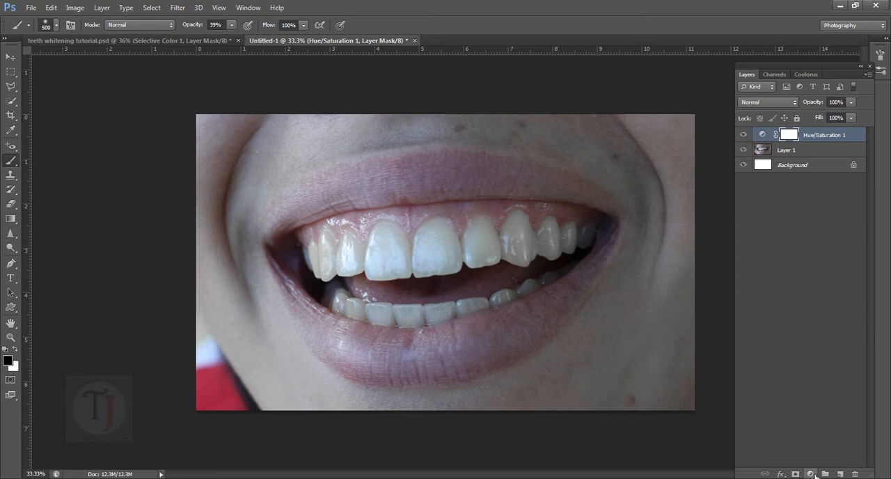
# Add a Selective Color layer and reduce yellow in the chosen colour range to whiten the teeth.
pyautogui.click(813, 473)
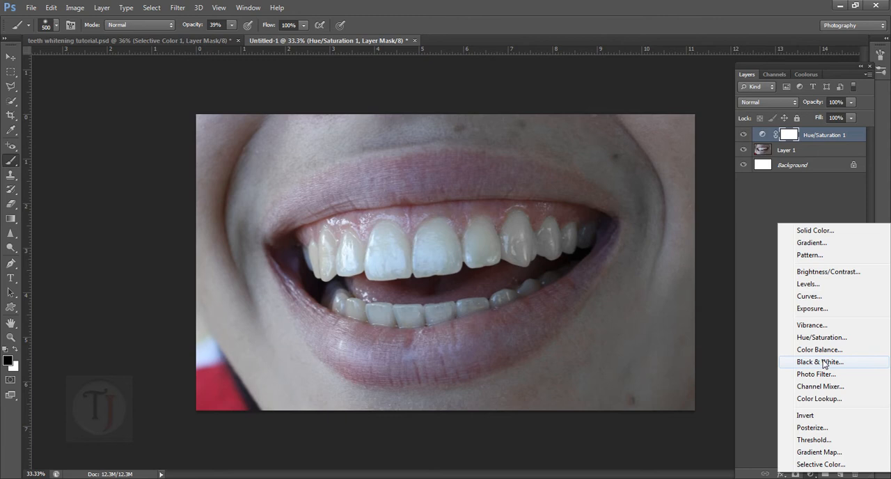
pyautogui.click(821, 464)
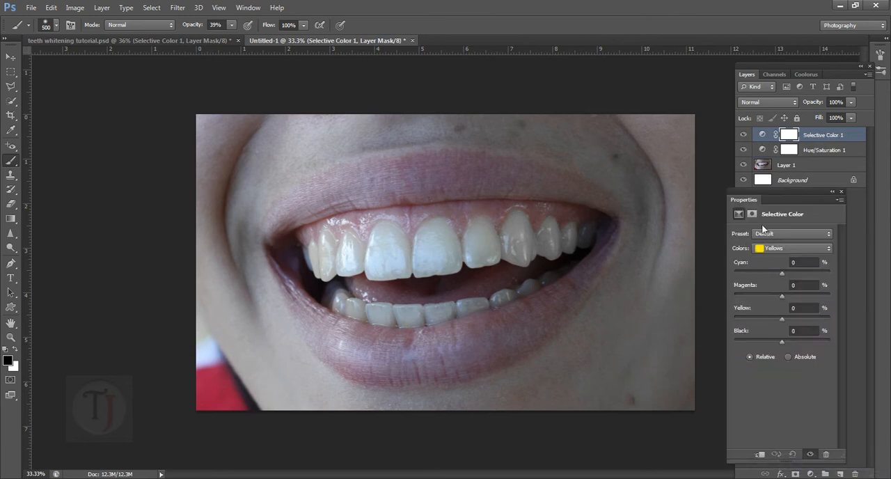
pyautogui.moveTo(775, 248)
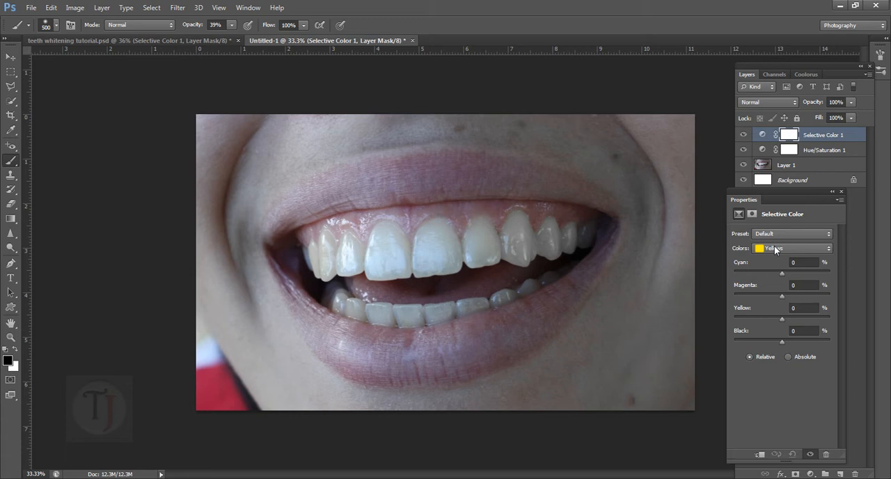
pyautogui.click(794, 247)
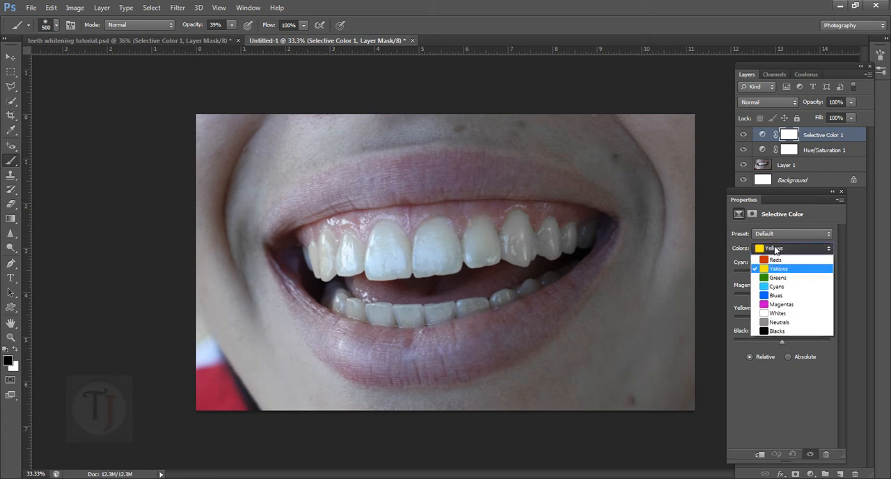
pyautogui.moveTo(779, 278)
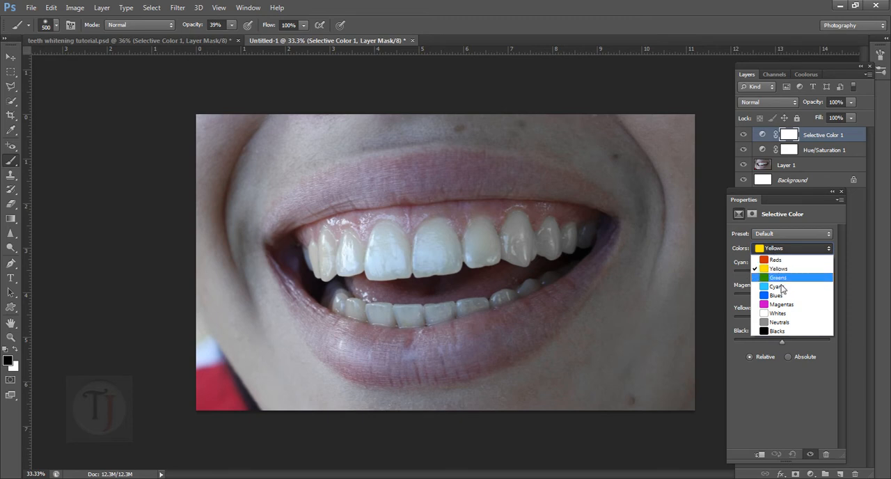
pyautogui.click(778, 314)
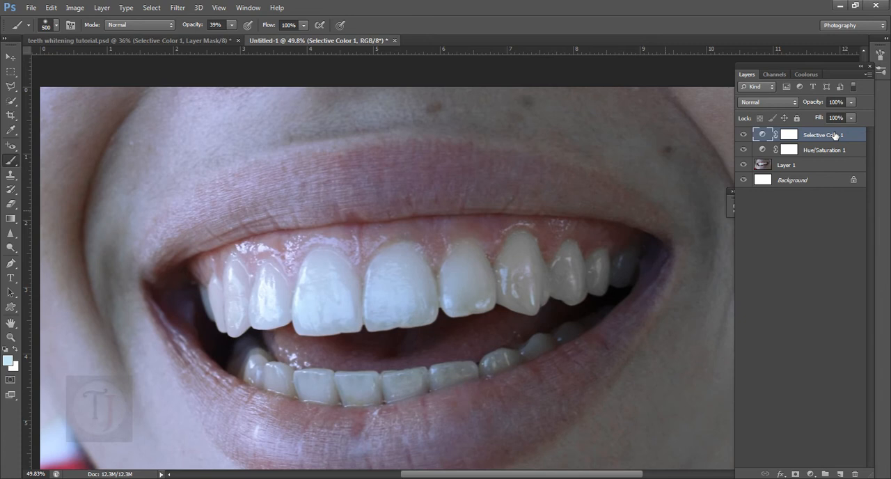
pyautogui.click(825, 149)
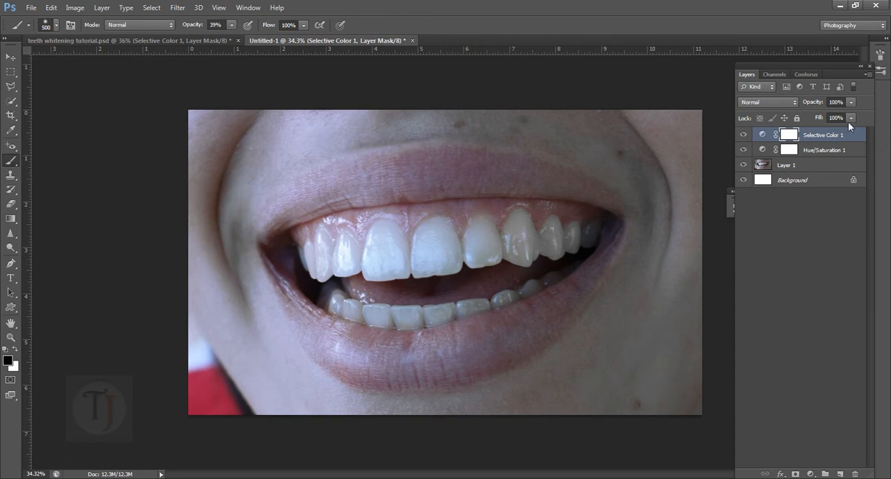
pyautogui.moveTo(794, 136)
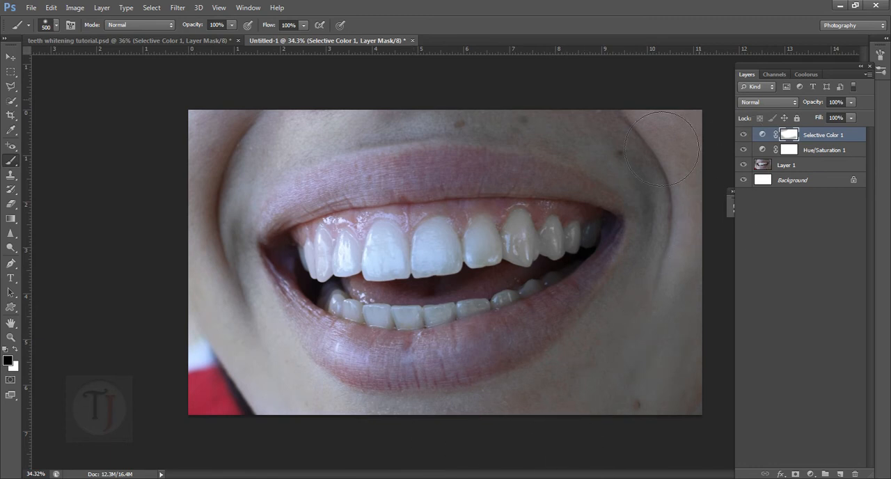
# Paint black on the Selective Color 1 mask so only the teeth stay whitened.
pyautogui.click(788, 134)
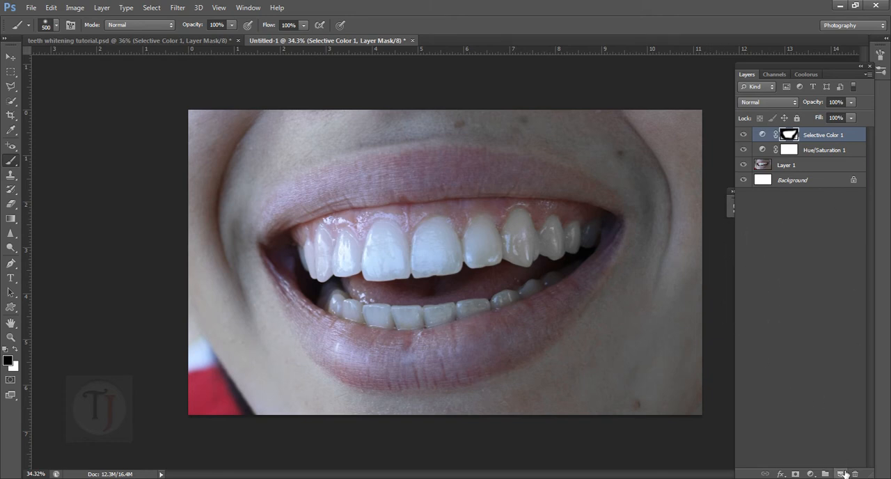
# Create Layer 2 in Screen mode and paint brightness over the upper teeth, faded to 28% opacity.
pyautogui.press('ctrl+shift+alt+e')
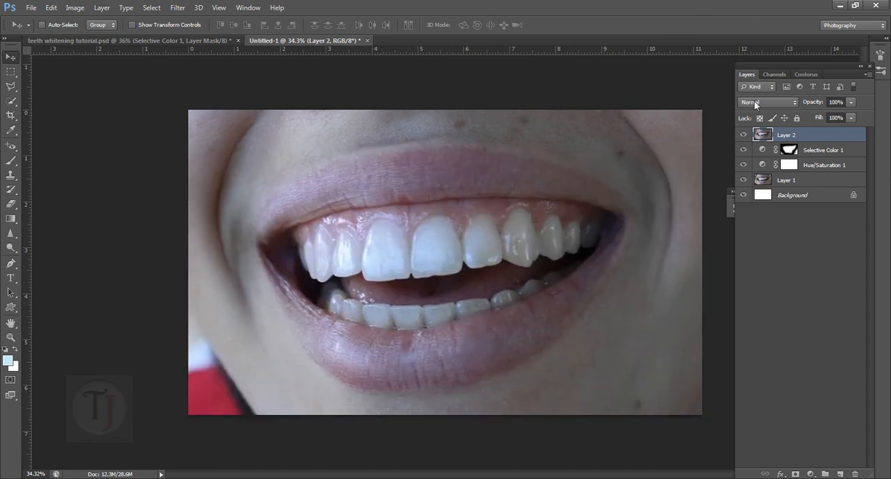
pyautogui.click(766, 103)
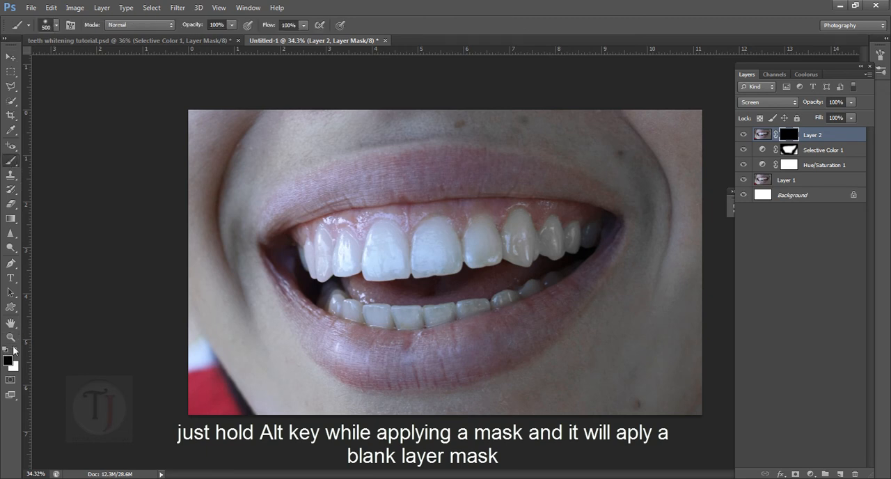
pyautogui.moveTo(477, 295)
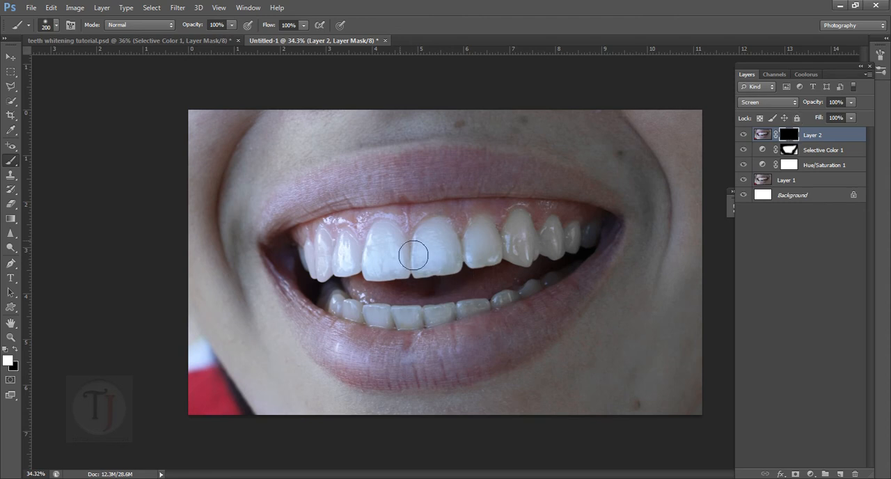
pyautogui.moveTo(413, 255); pyautogui.dragTo(390, 276)
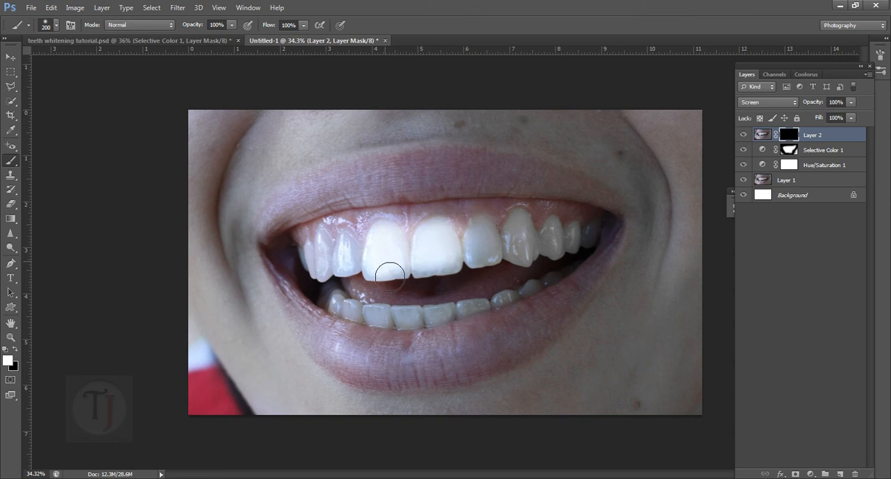
pyautogui.moveTo(390, 276); pyautogui.dragTo(429, 291)
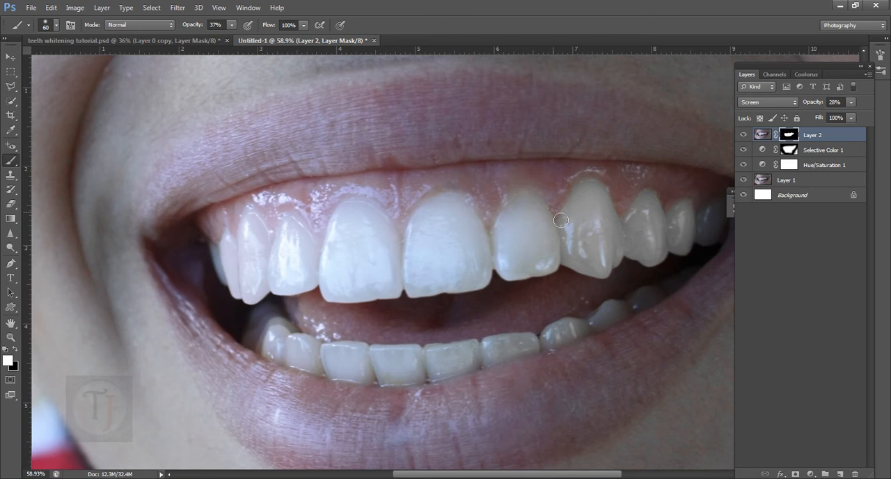
pyautogui.moveTo(564, 214)
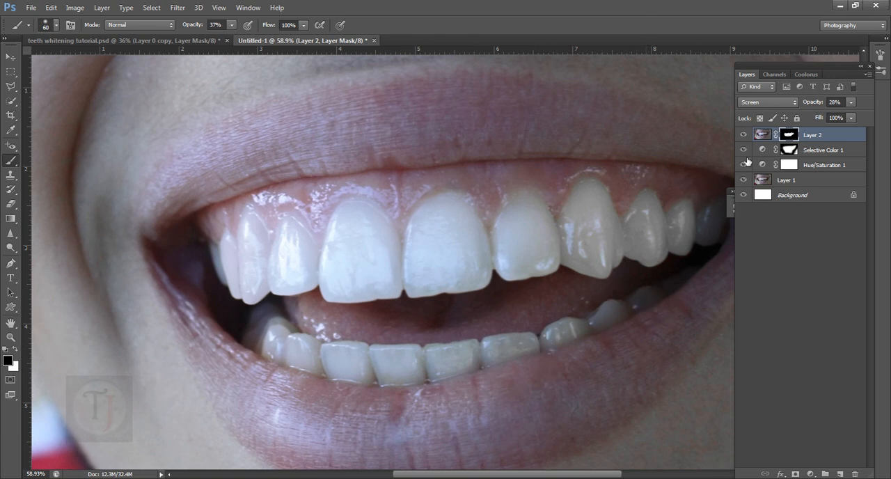
# Stack a Levels layer and a Vibrance layer pushed to +100 above Layer 2.
pyautogui.click(744, 134)
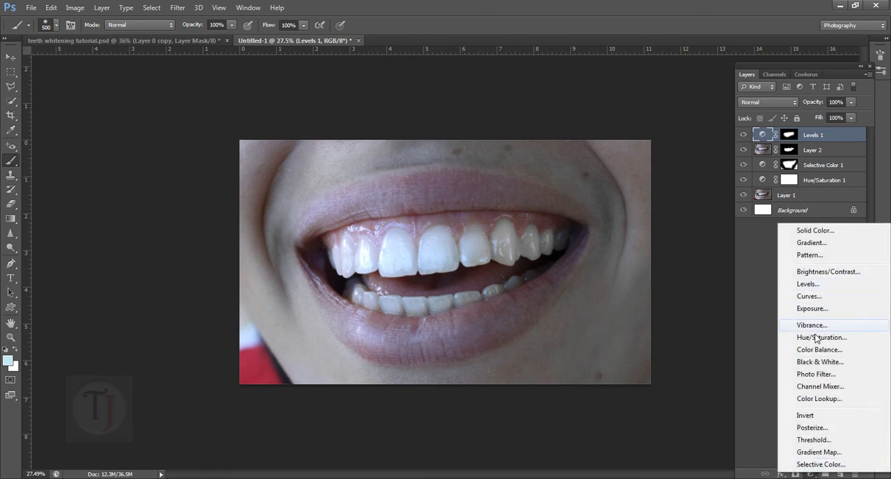
pyautogui.click(813, 324)
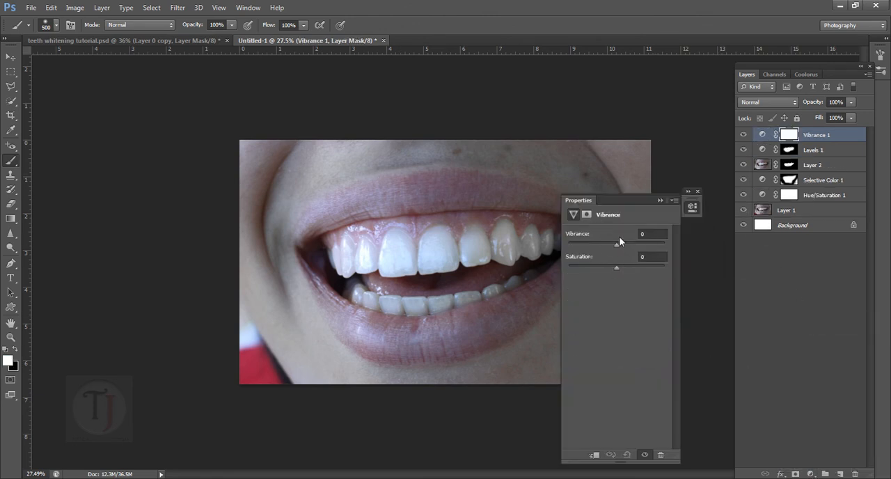
pyautogui.moveTo(617, 246); pyautogui.dragTo(666, 245)
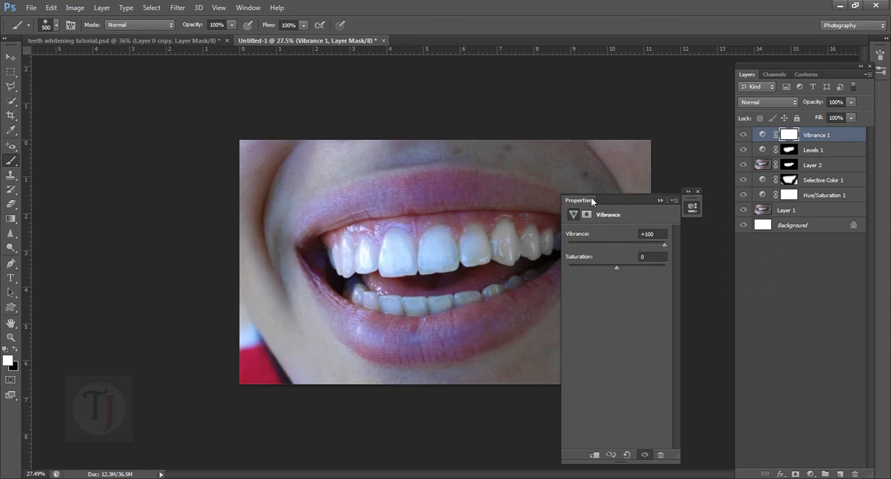
pyautogui.moveTo(578, 201); pyautogui.dragTo(745, 261)
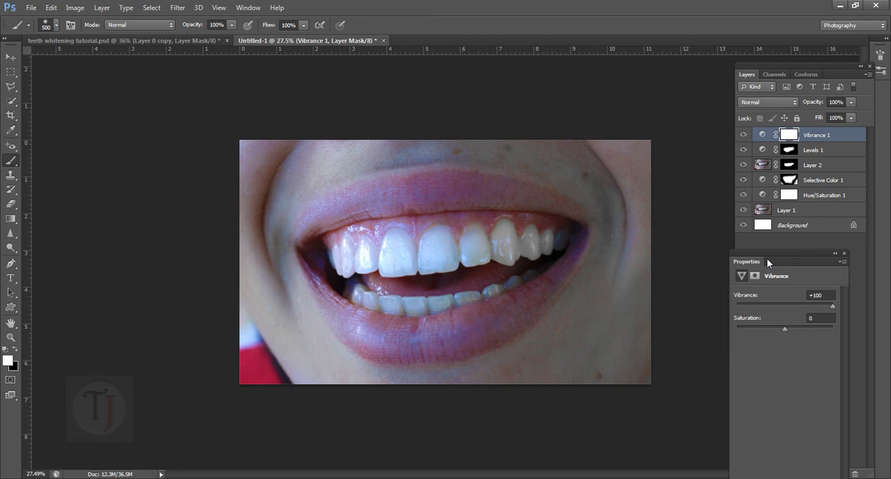
pyautogui.moveTo(811, 263)
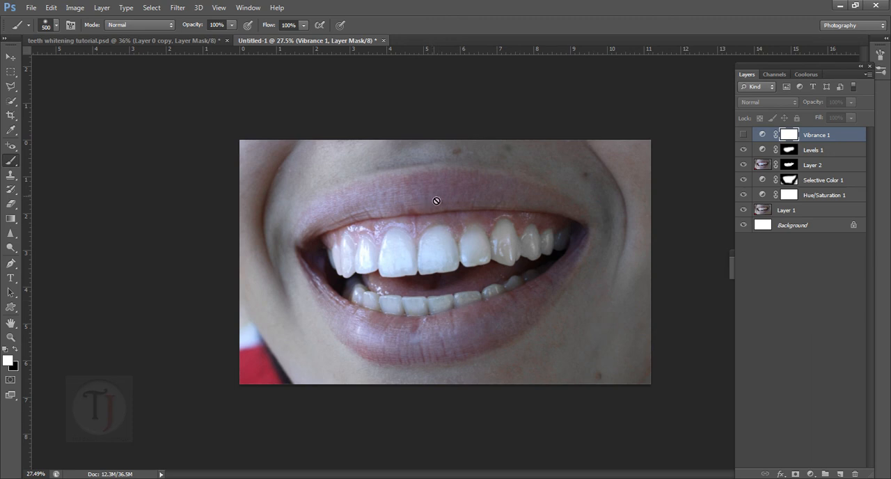
pyautogui.click(744, 134)
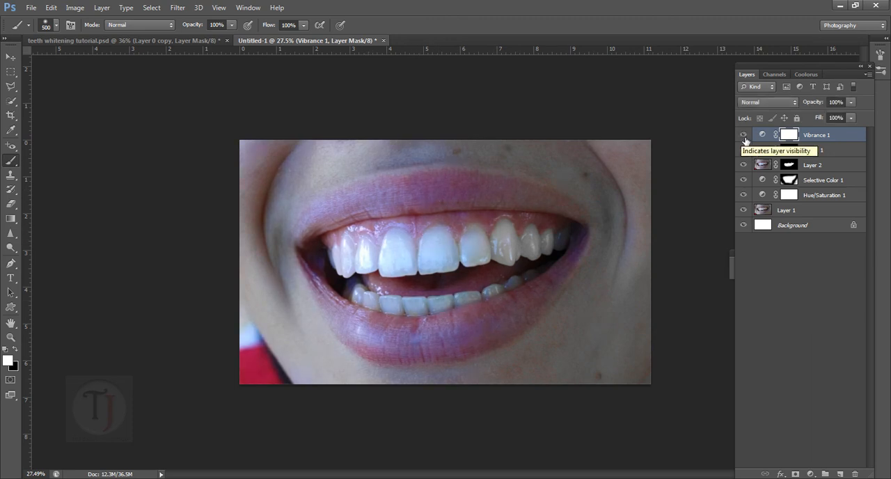
pyautogui.click(744, 134)
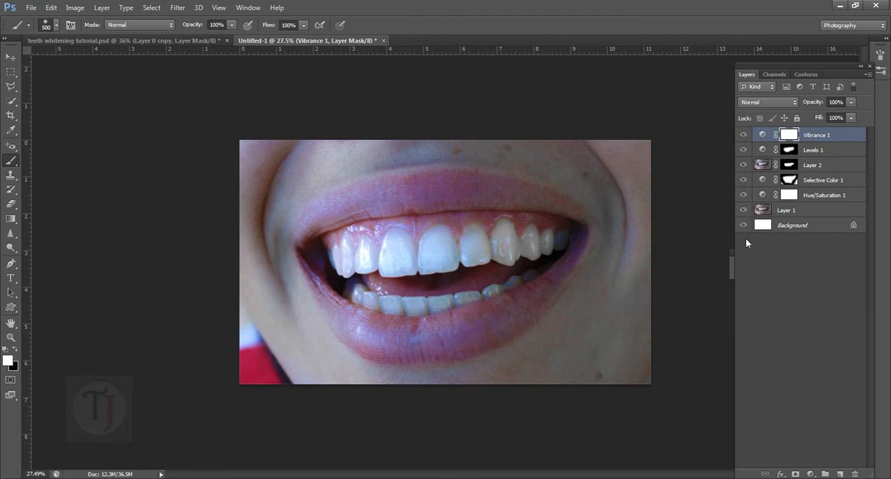
pyautogui.moveTo(754, 215)
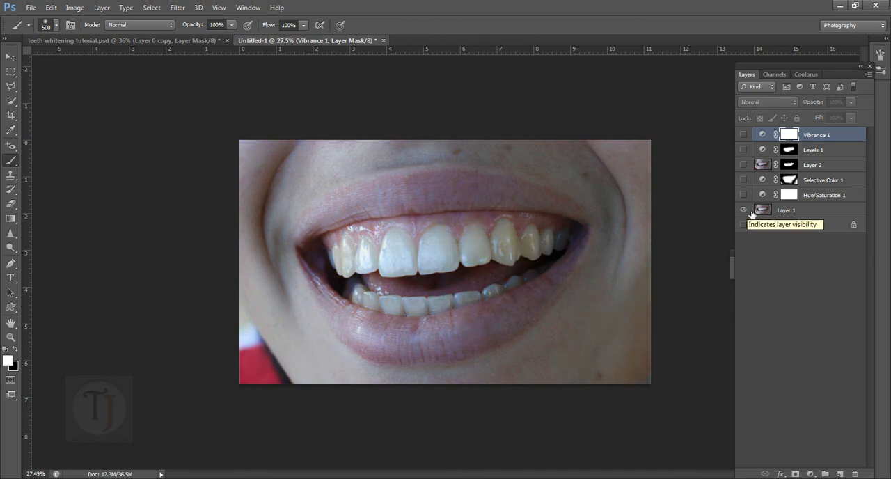
pyautogui.click(744, 209)
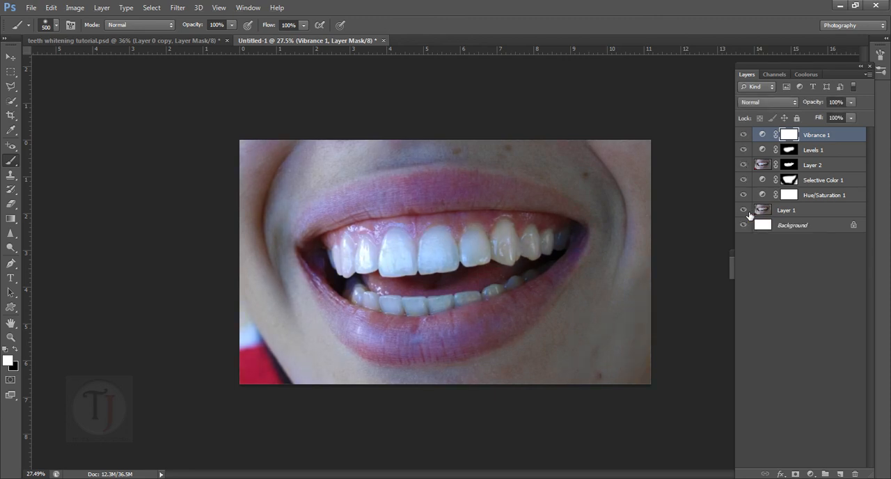